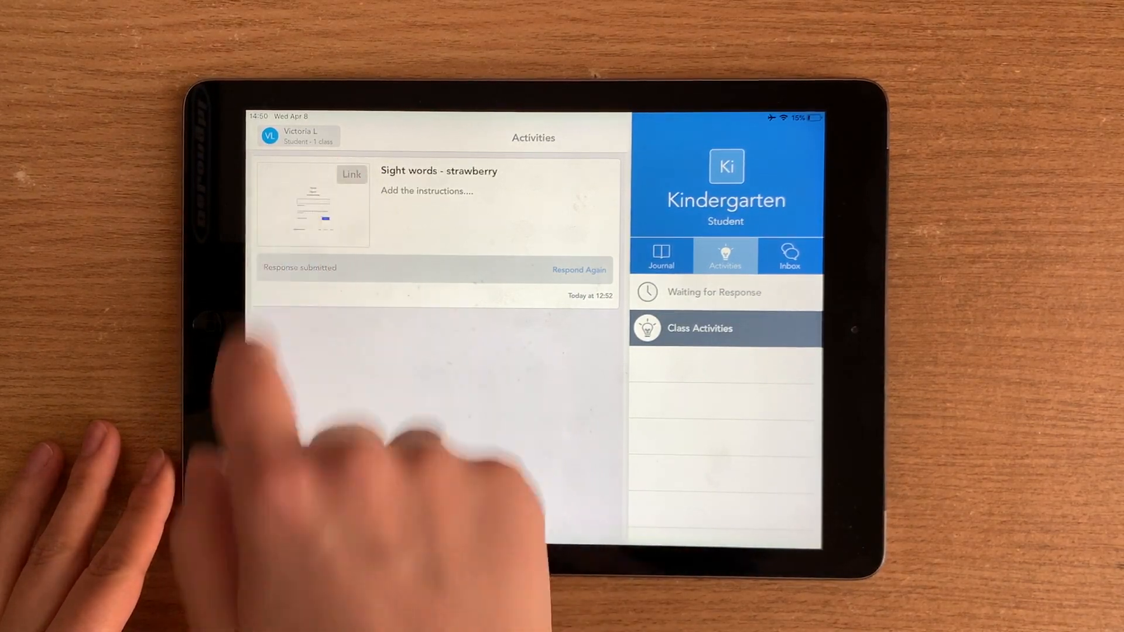
Step: Open the Sight Words Strawberry activity link and make a copy of the slides
{"action": "left_click", "coordinate": [351, 175]}
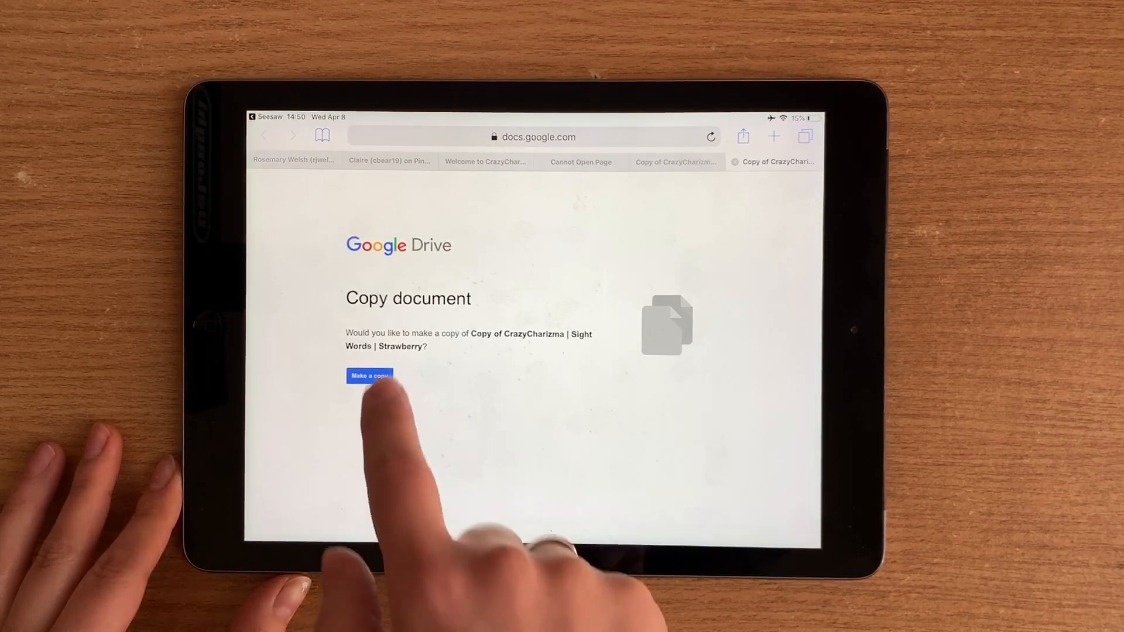
{"action": "left_click", "coordinate": [369, 375]}
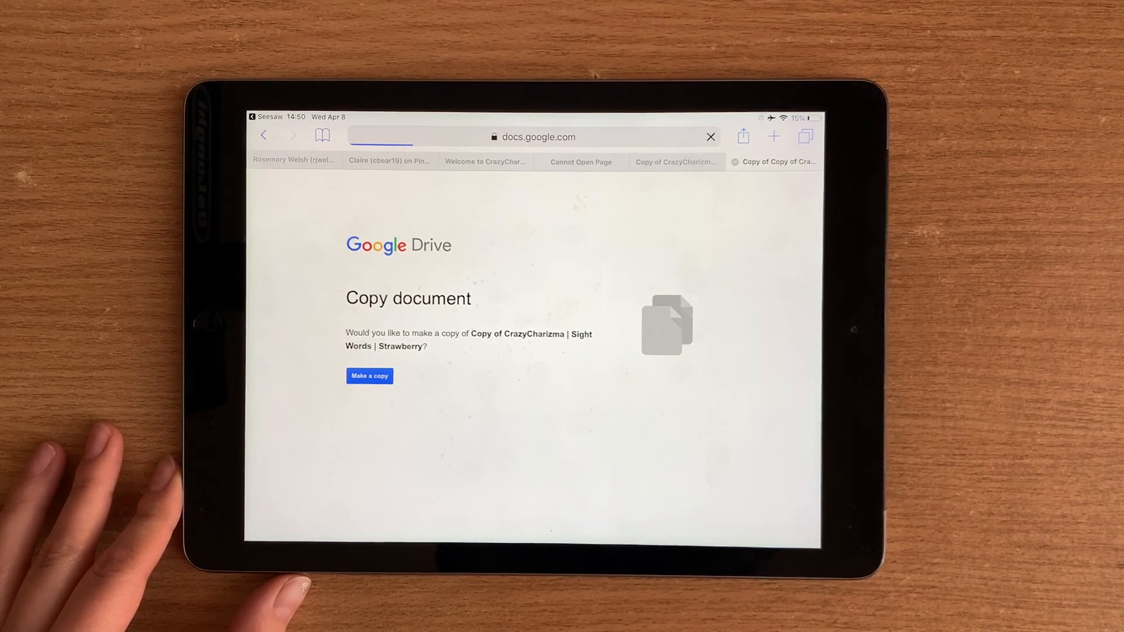
Step: Open the copied Strawberry deck in the Slides app and check the box beside 'the'
{"action": "left_click", "coordinate": [369, 376]}
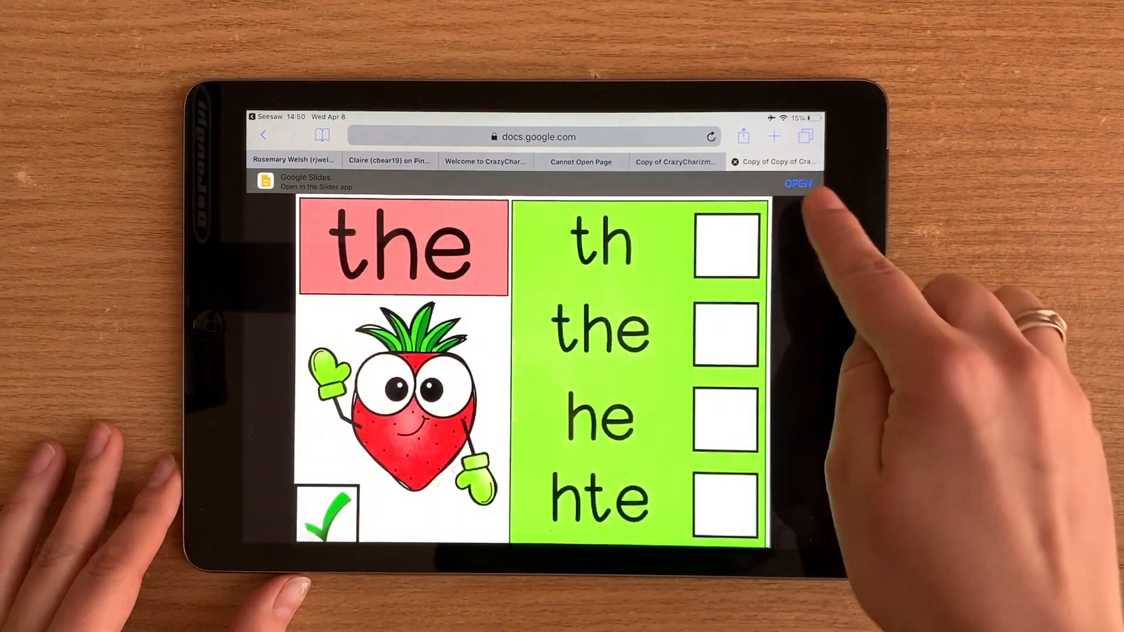
{"action": "left_click", "coordinate": [798, 183]}
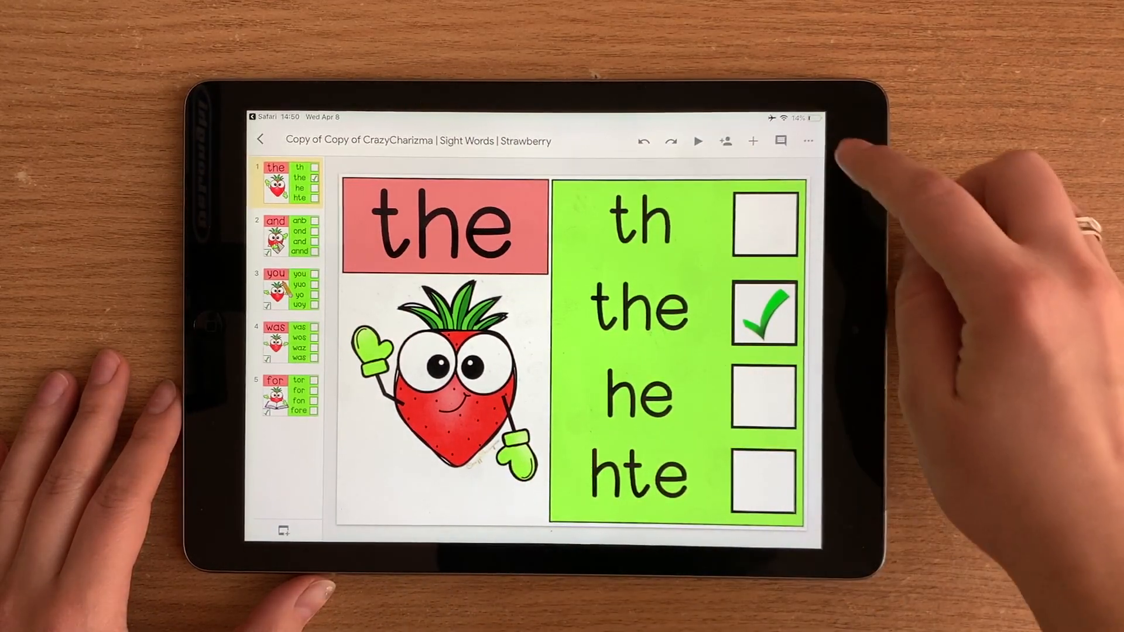
Step: Bring up Share & export for the Strawberry deck, then go to the home screen
{"action": "left_click", "coordinate": [807, 141]}
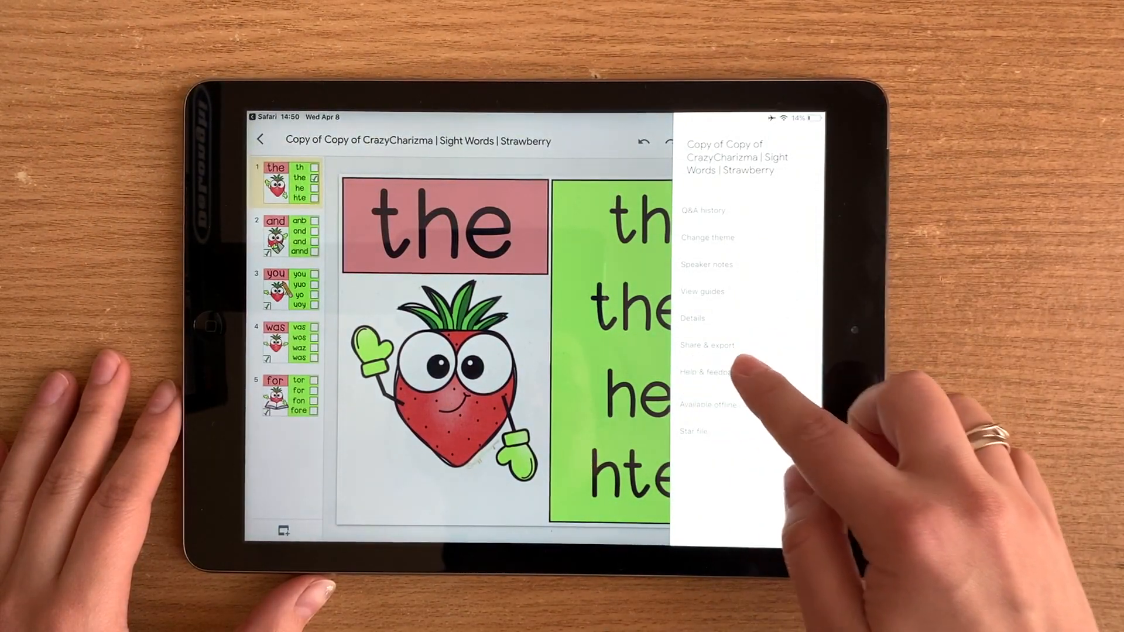
{"action": "left_click", "coordinate": [706, 345]}
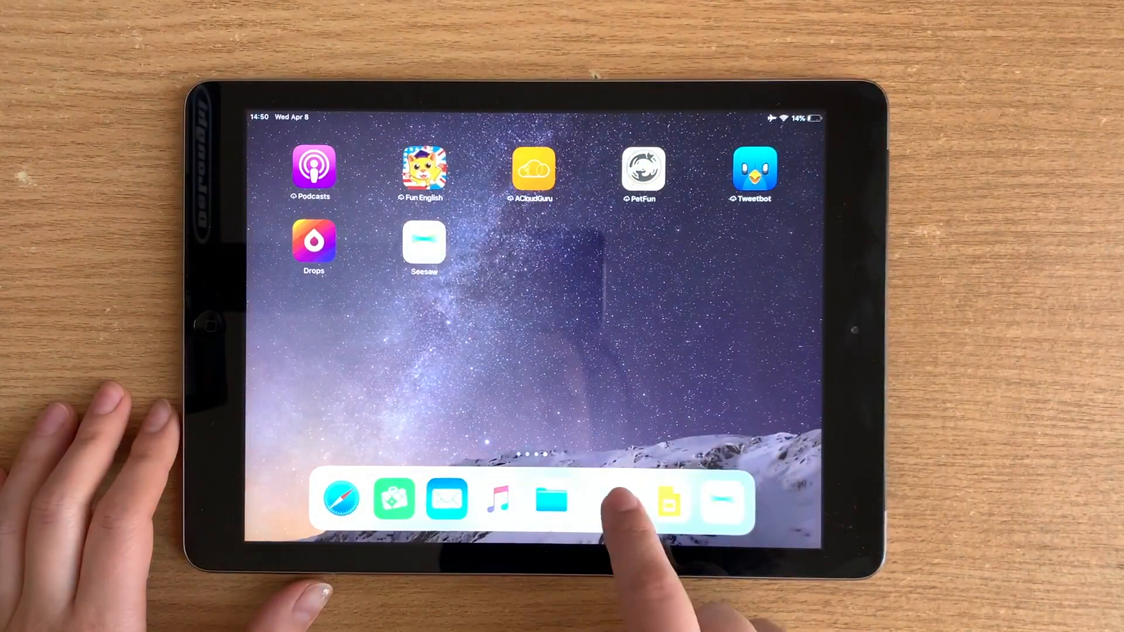
Step: Submit the copied Slides link as the Strawberry sight words response in Seesaw
{"action": "left_click", "coordinate": [670, 499]}
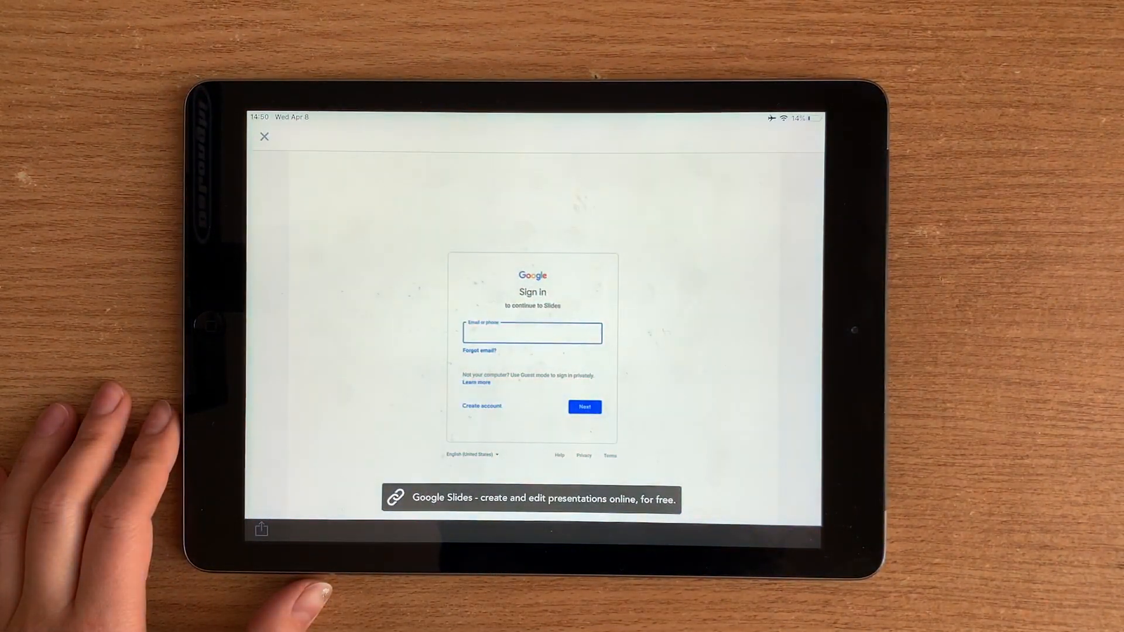
{"action": "left_click", "coordinate": [264, 137]}
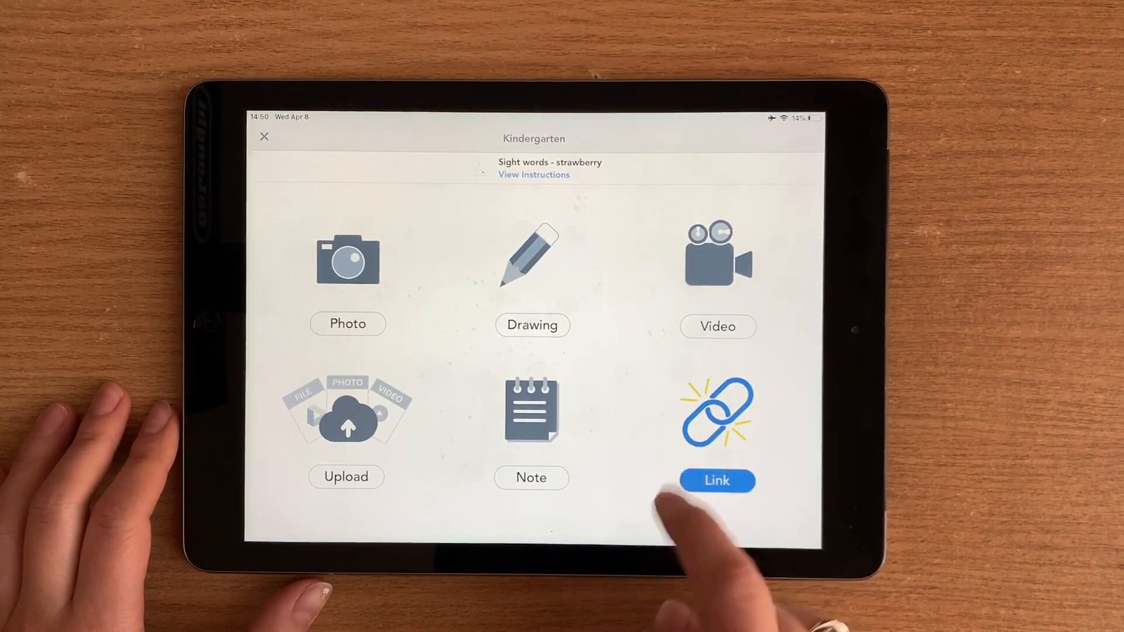
{"action": "left_click", "coordinate": [716, 480]}
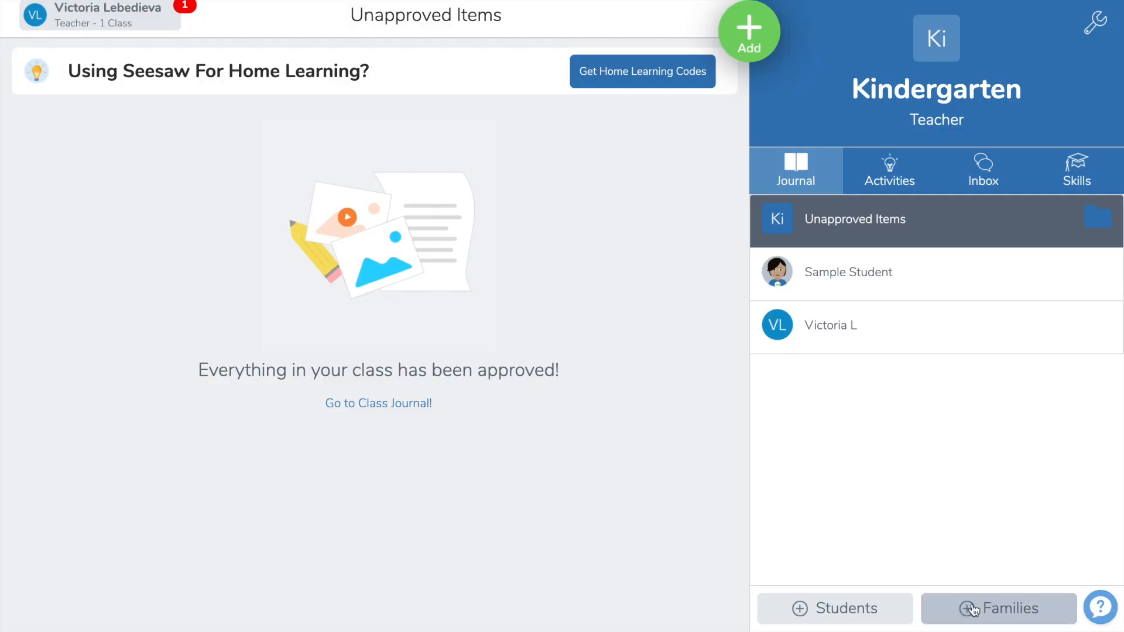
{"action": "left_click", "coordinate": [996, 607]}
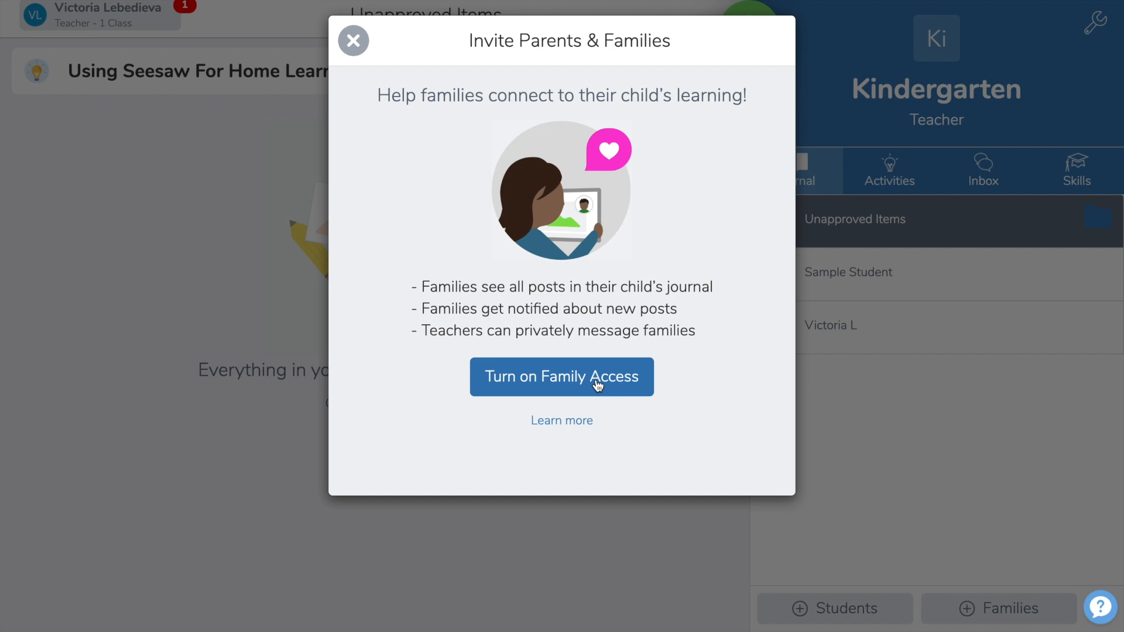
{"action": "left_click", "coordinate": [561, 376]}
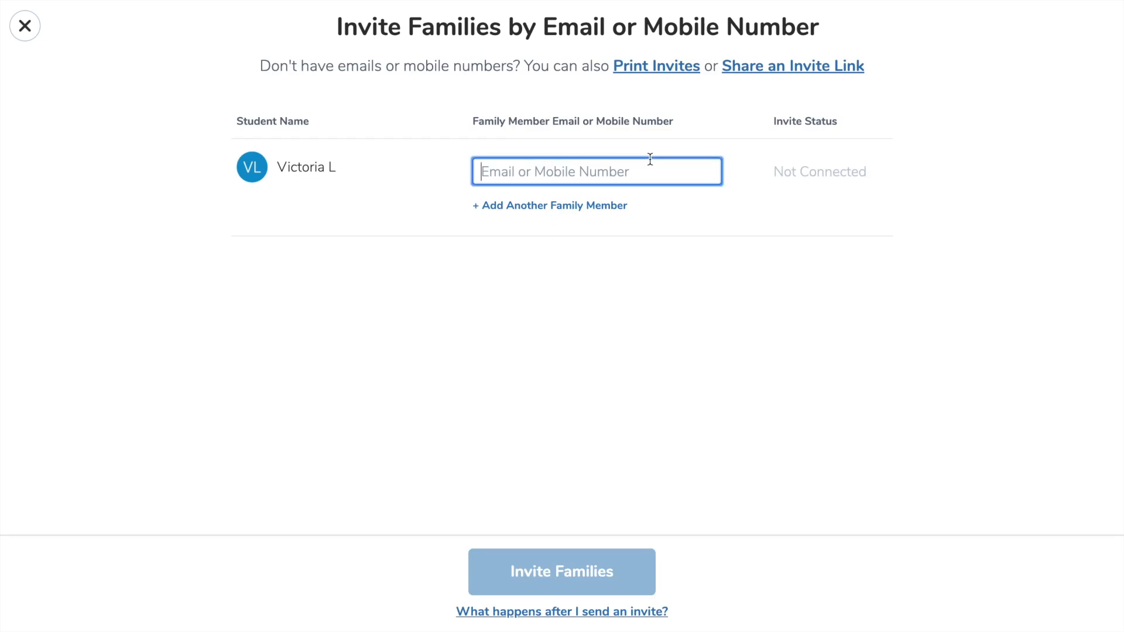
{"action": "type", "text": "hellocrazycharizma"}
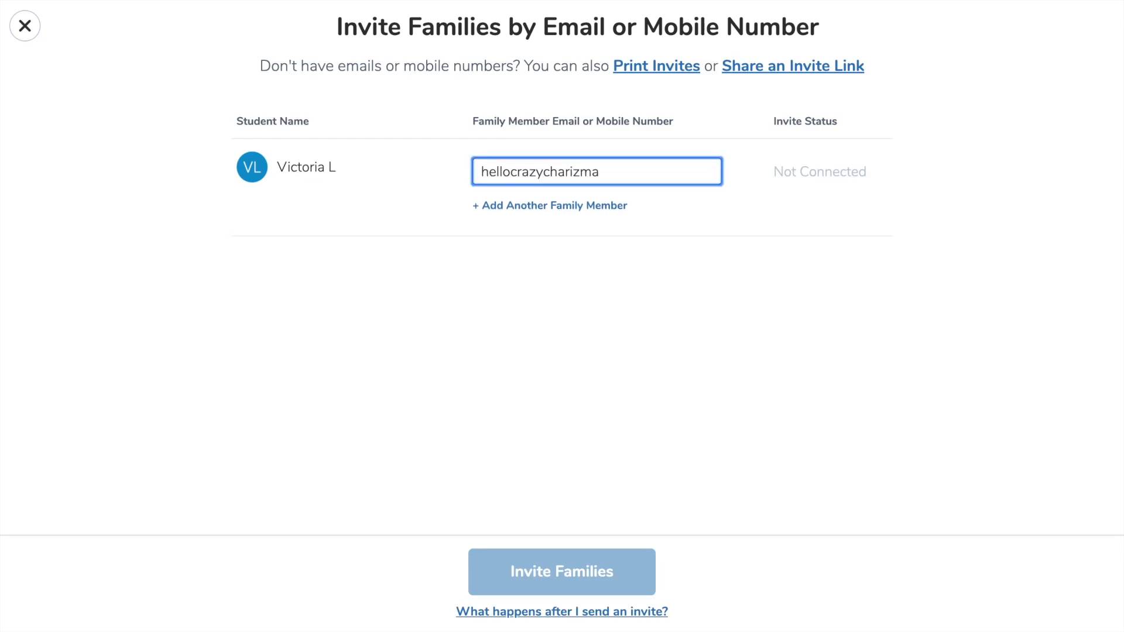
{"action": "left_click", "coordinate": [791, 65]}
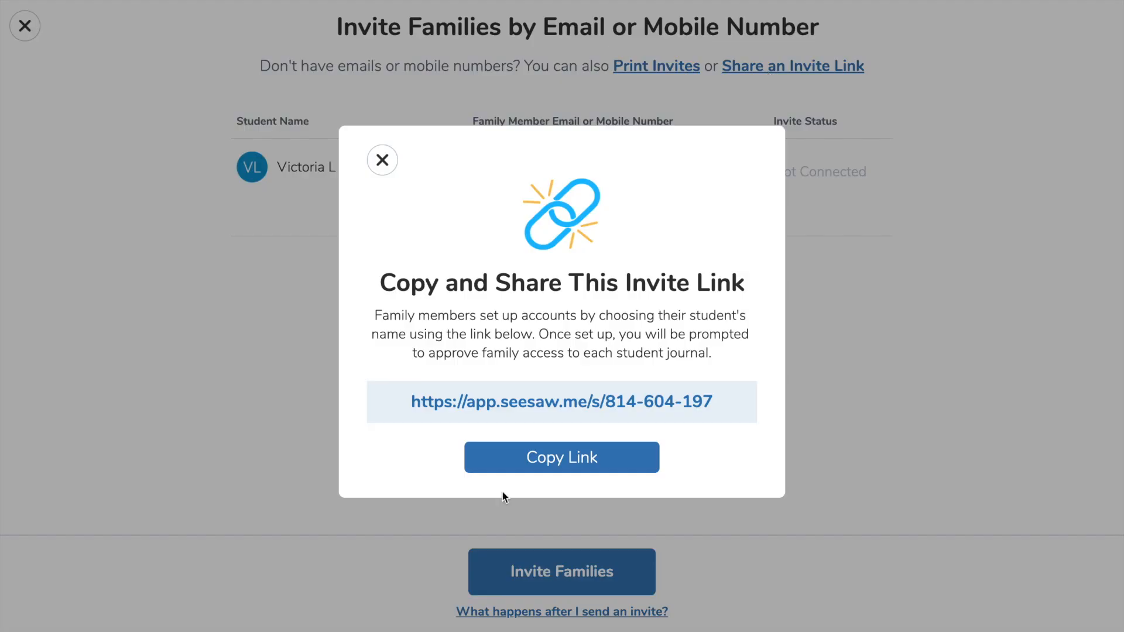
{"action": "left_click", "coordinate": [562, 457]}
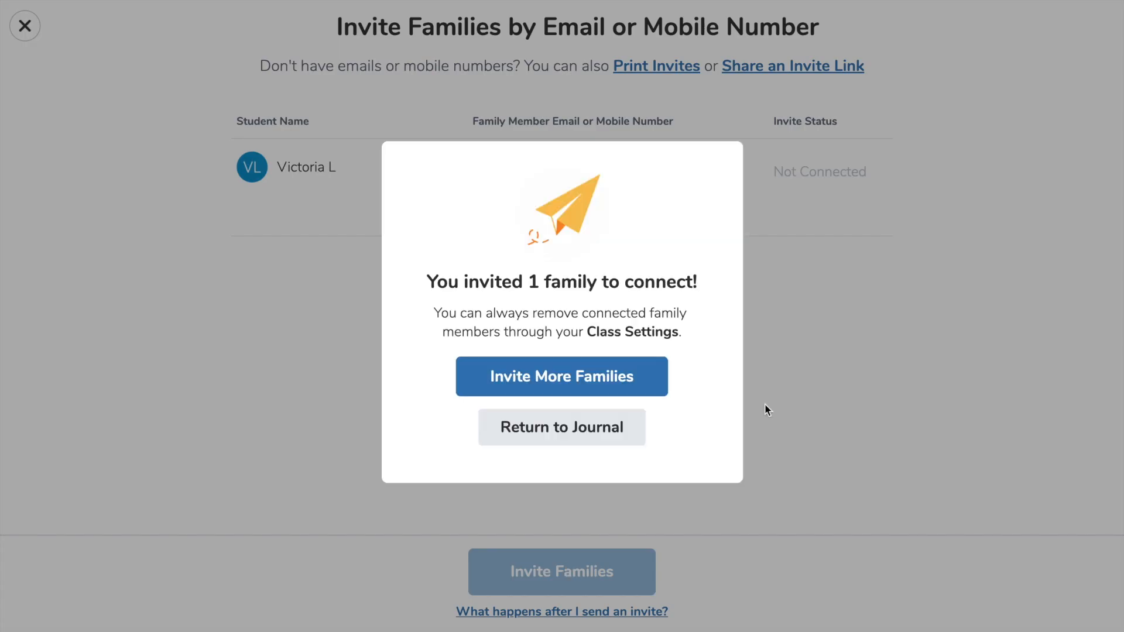
{"action": "left_click", "coordinate": [561, 377]}
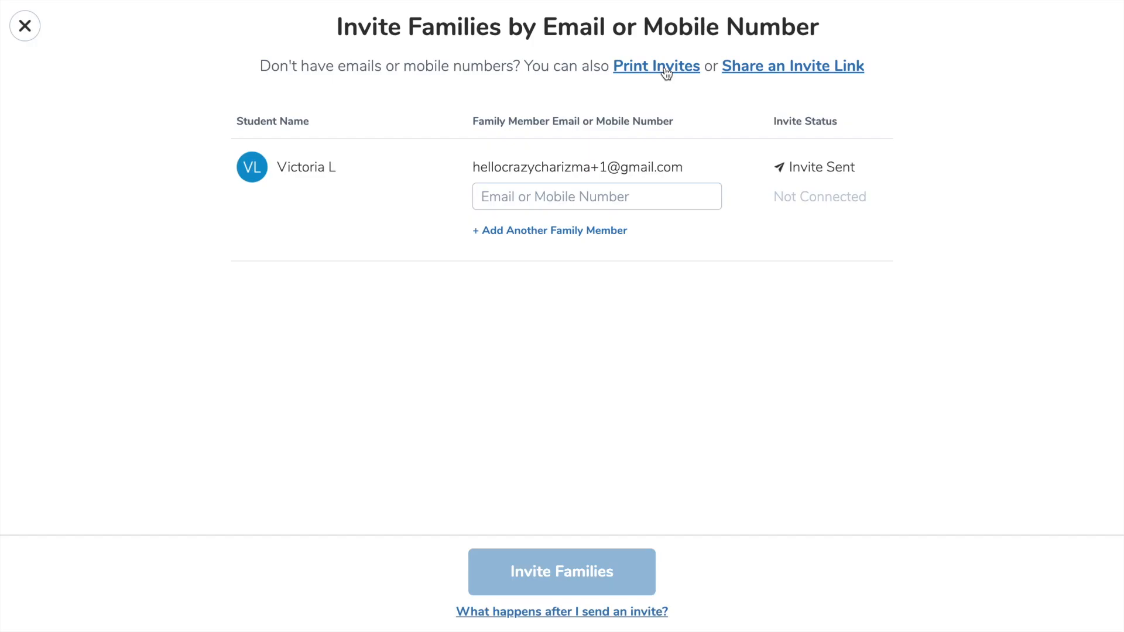
{"action": "left_click", "coordinate": [655, 67]}
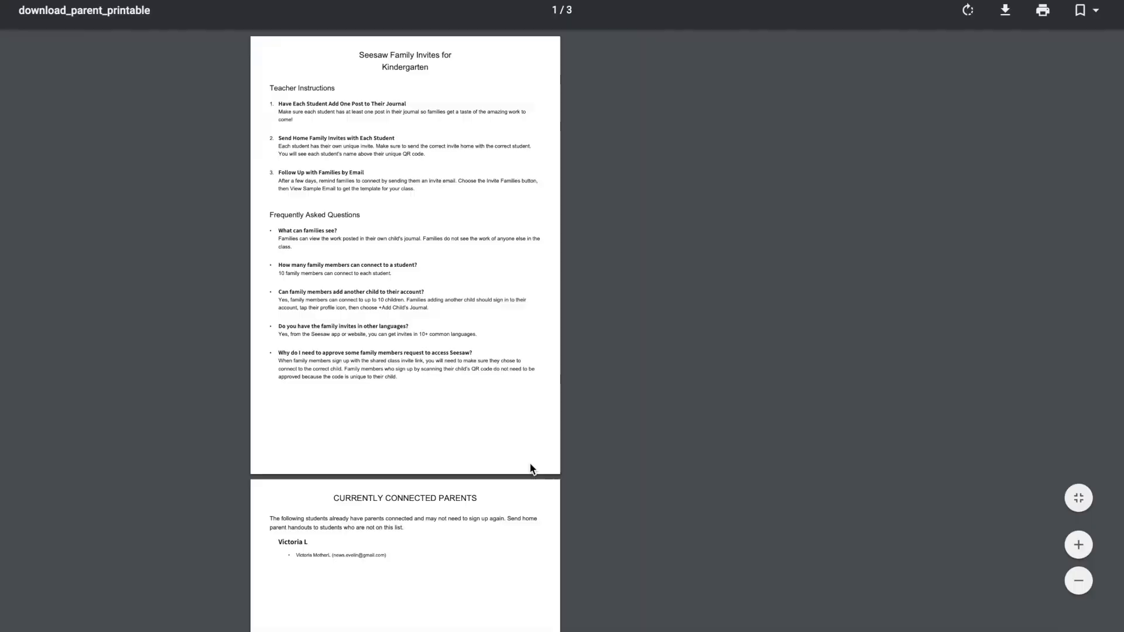
Step: Scroll through the Kindergarten printable family invites PDF
{"action": "scroll", "scroll_direction": "down", "scroll_amount": 3}
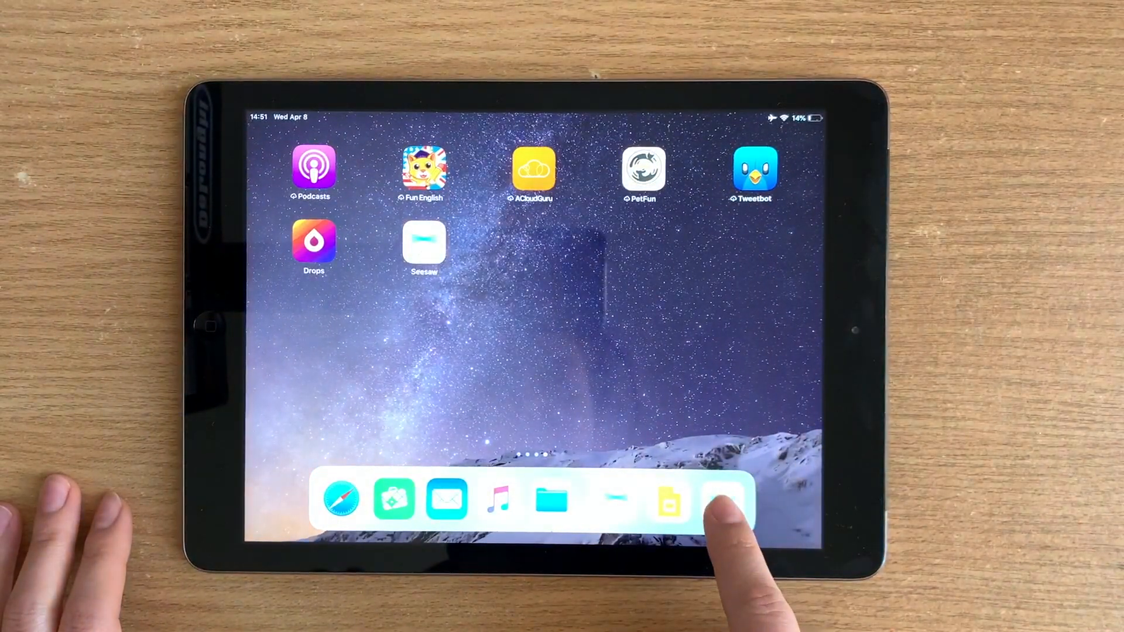
{"action": "left_click", "coordinate": [726, 500]}
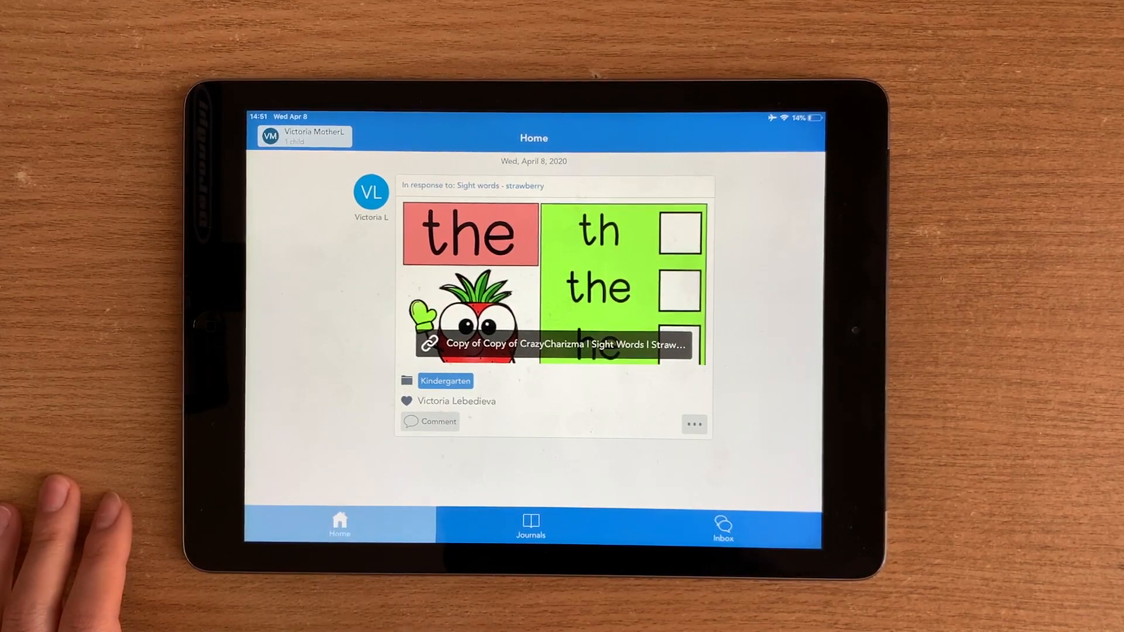
{"action": "left_click", "coordinate": [530, 526]}
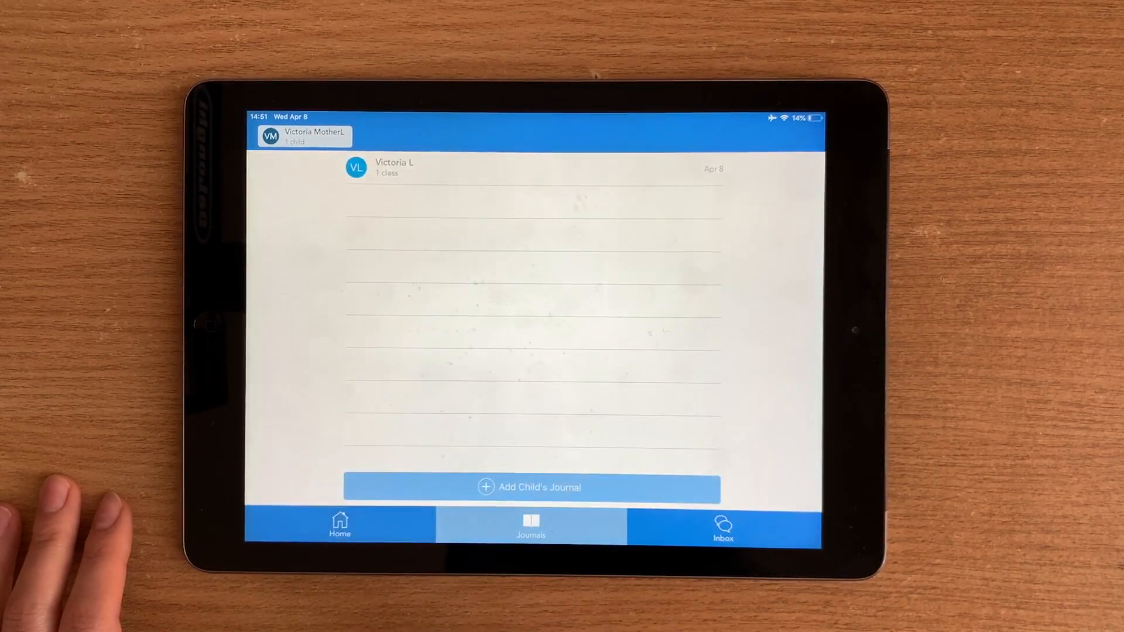
{"action": "left_click", "coordinate": [530, 527]}
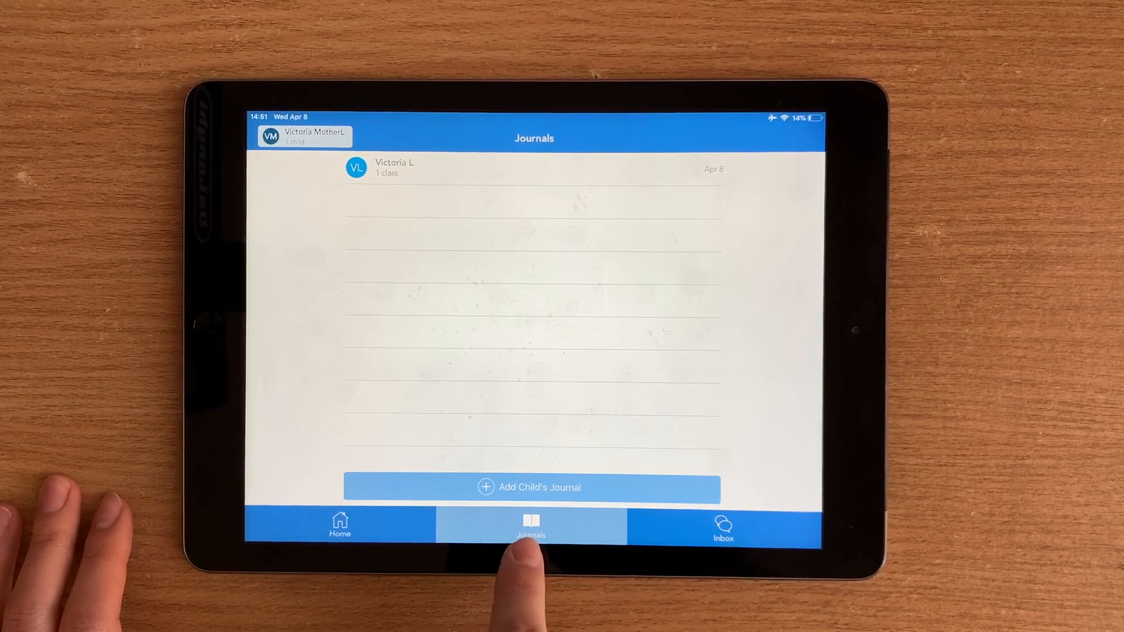
{"action": "left_click", "coordinate": [722, 527]}
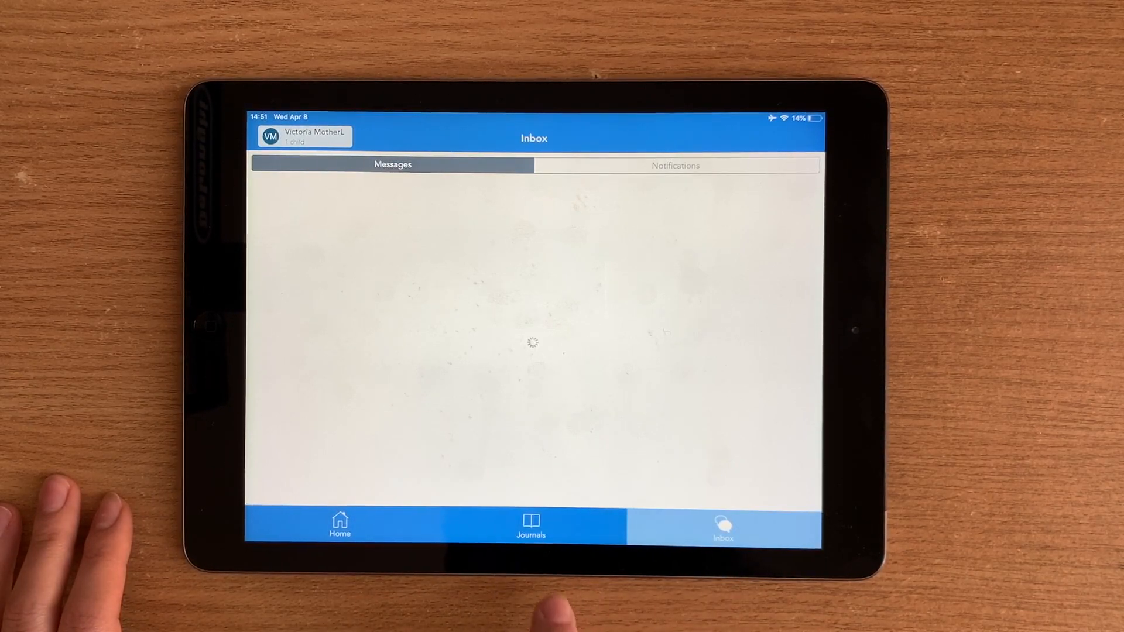
{"action": "left_click", "coordinate": [674, 165]}
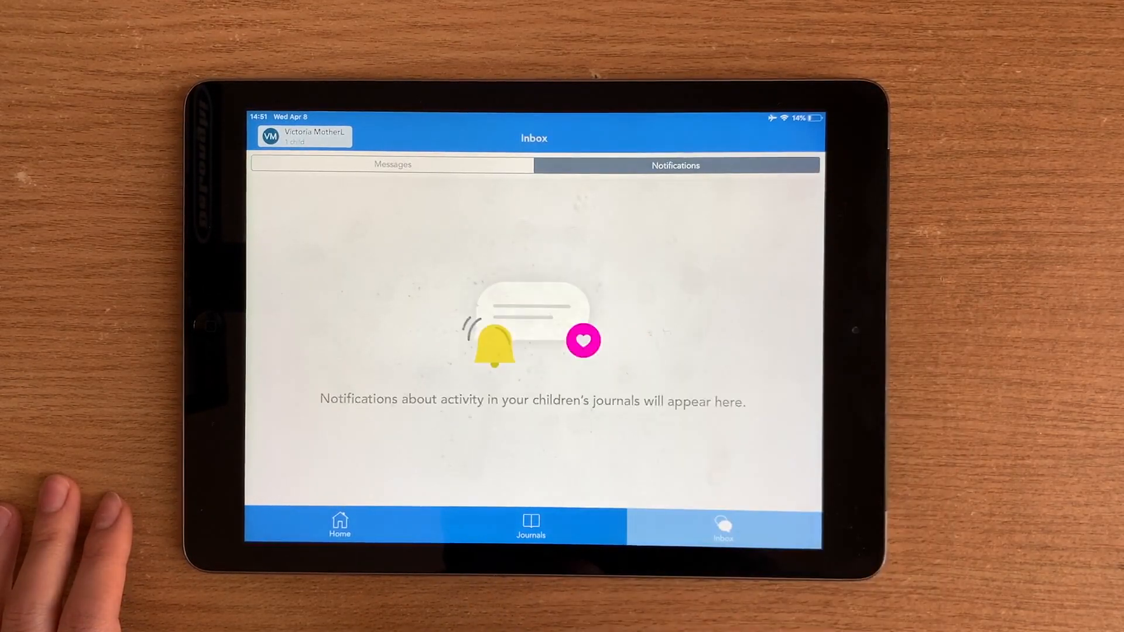
{"action": "left_click", "coordinate": [530, 527]}
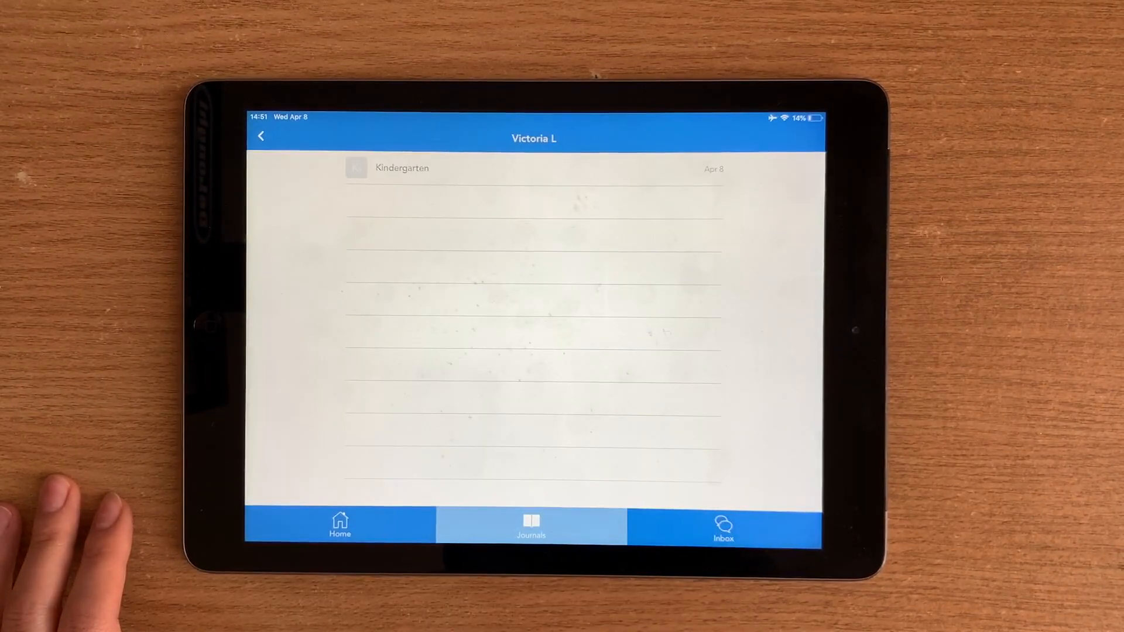
Step: Open the Kindergarten journal to see the Strawberry post, then go back Home
{"action": "left_click", "coordinate": [401, 168]}
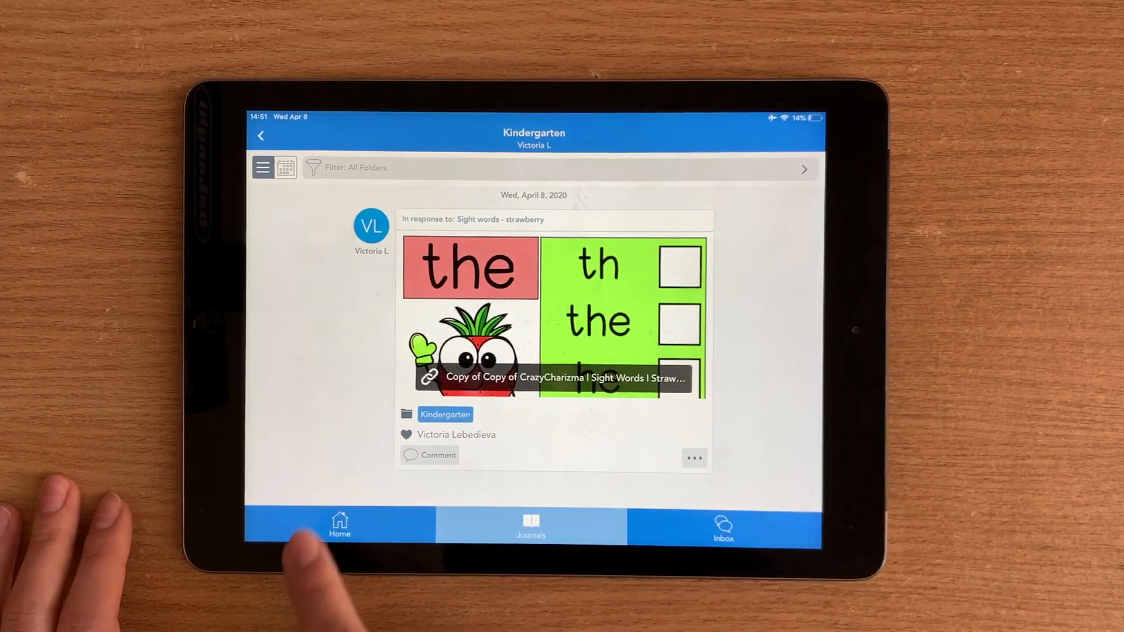
{"action": "left_click", "coordinate": [339, 524]}
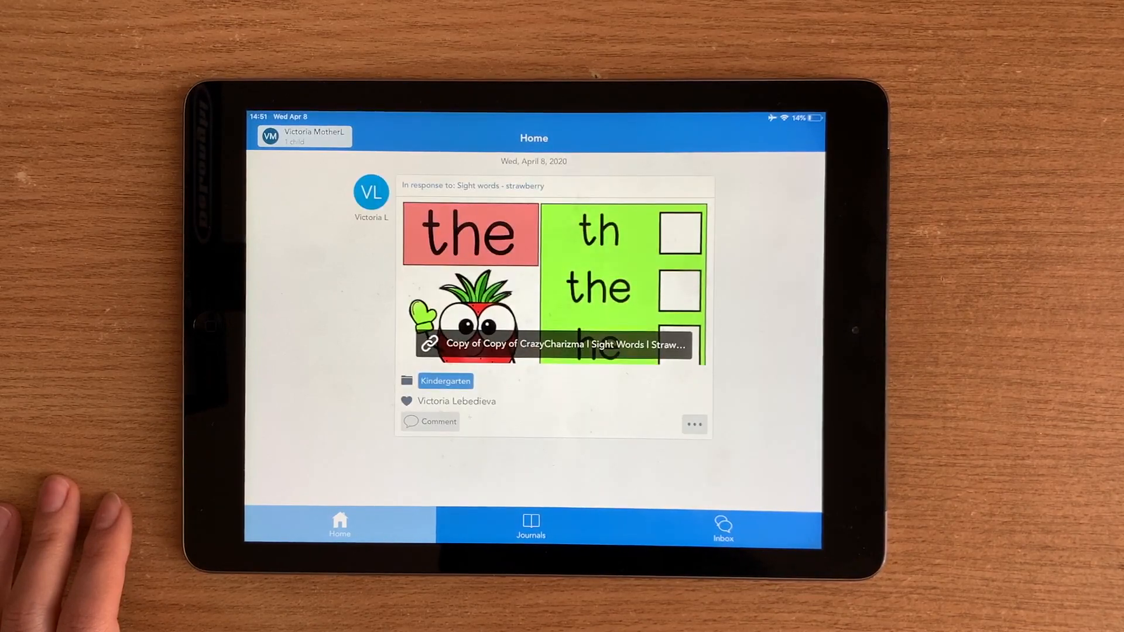